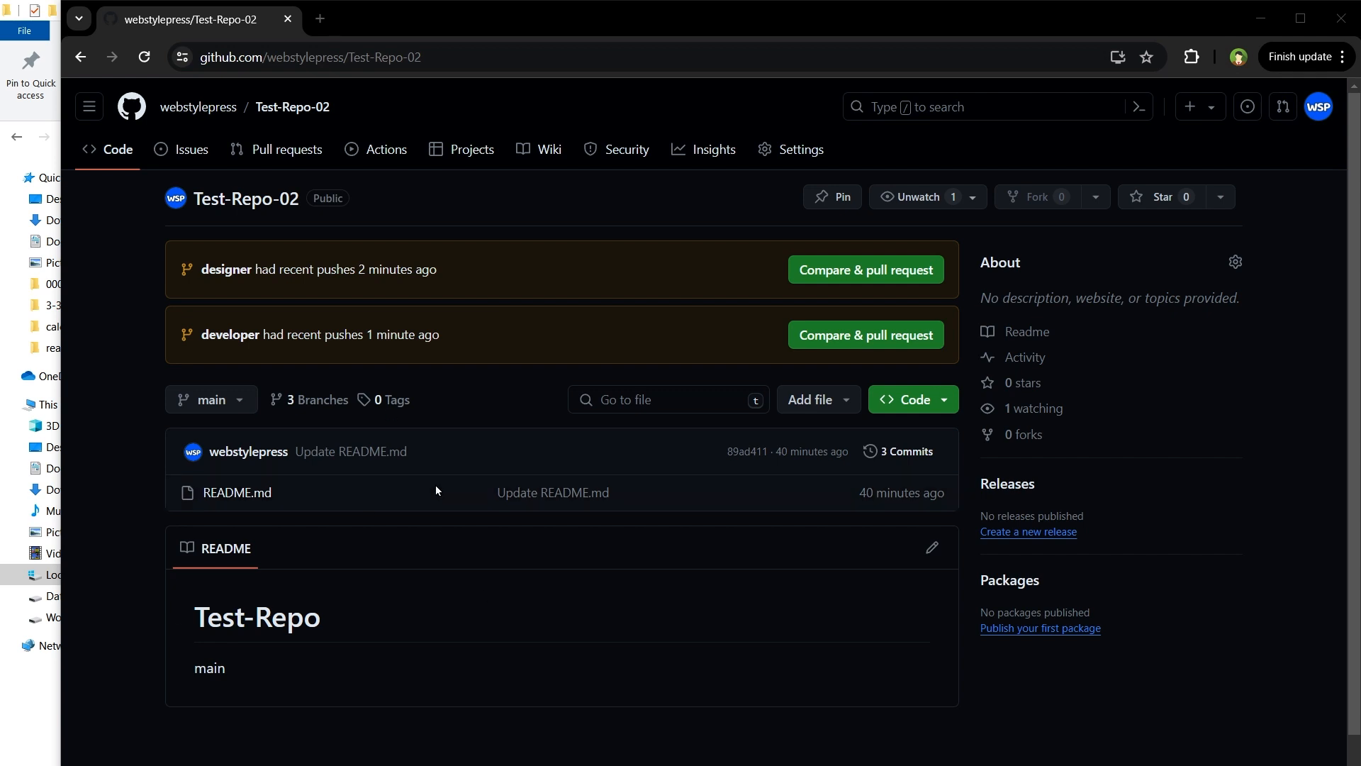
mouse_move(210, 400)
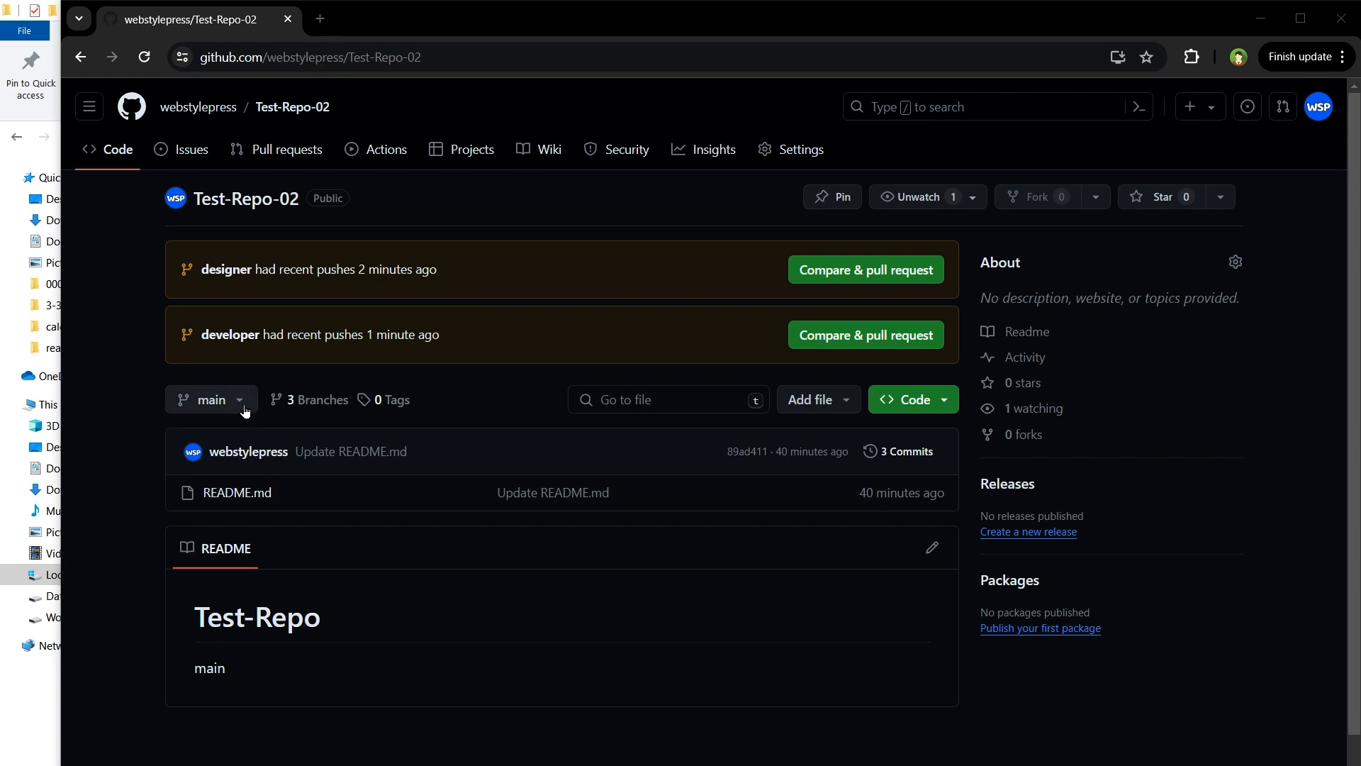
- Review the main, designer and developer branches, then copy the SSH clone address
click(209, 400)
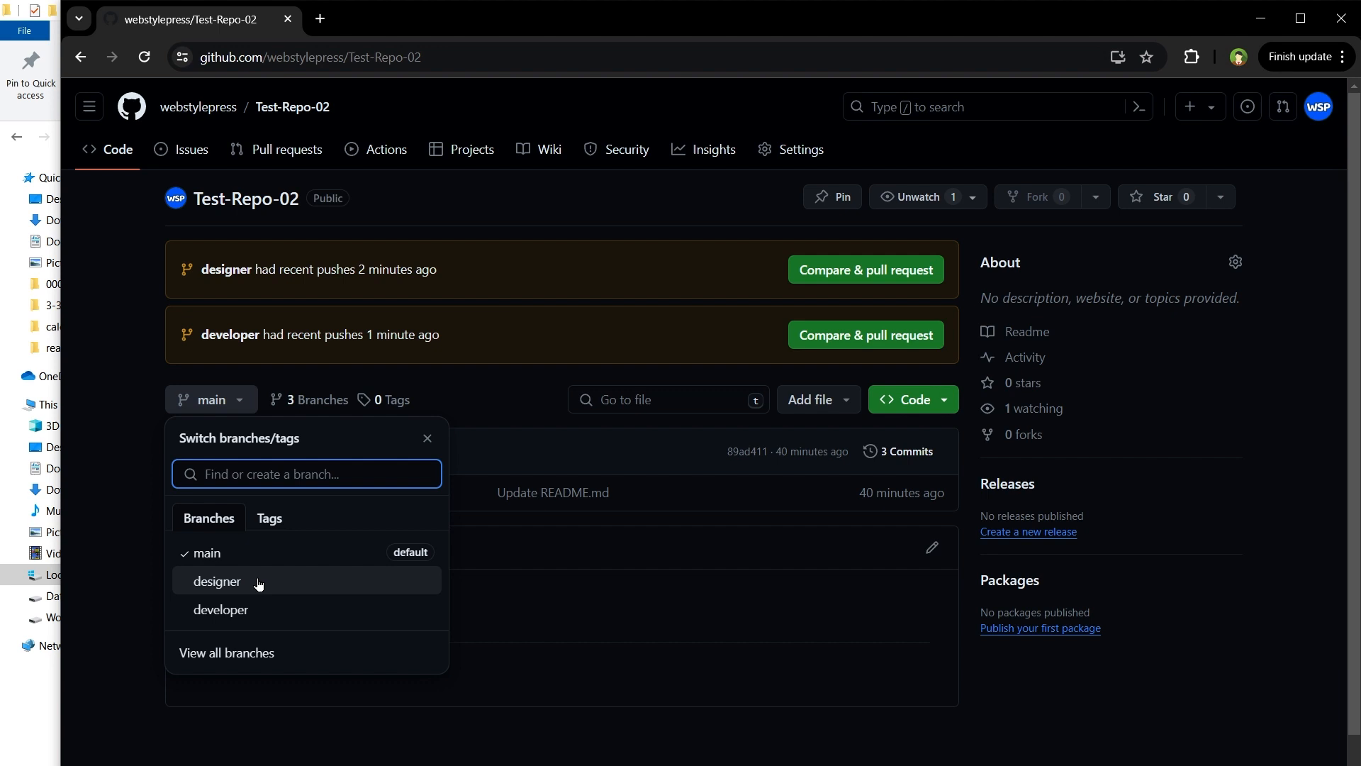
mouse_move(282, 614)
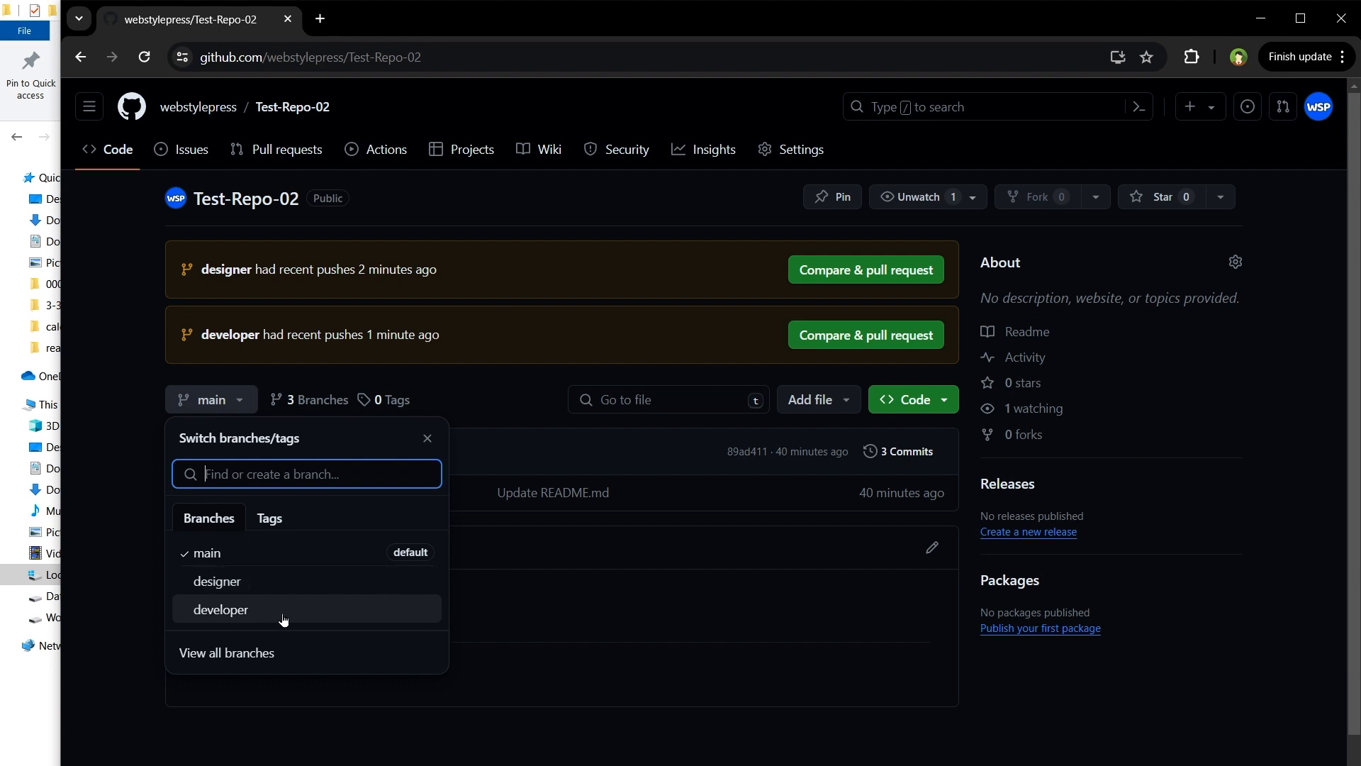
click(911, 399)
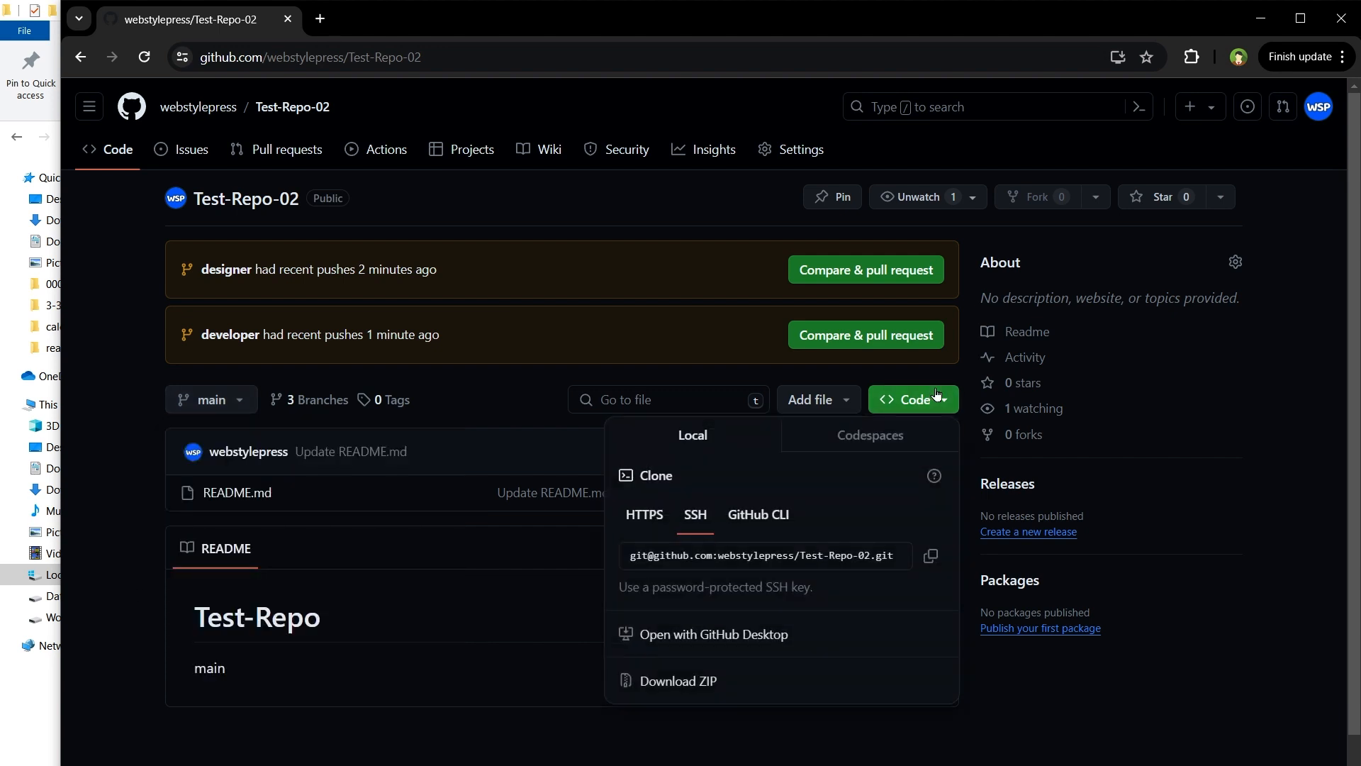
click(930, 556)
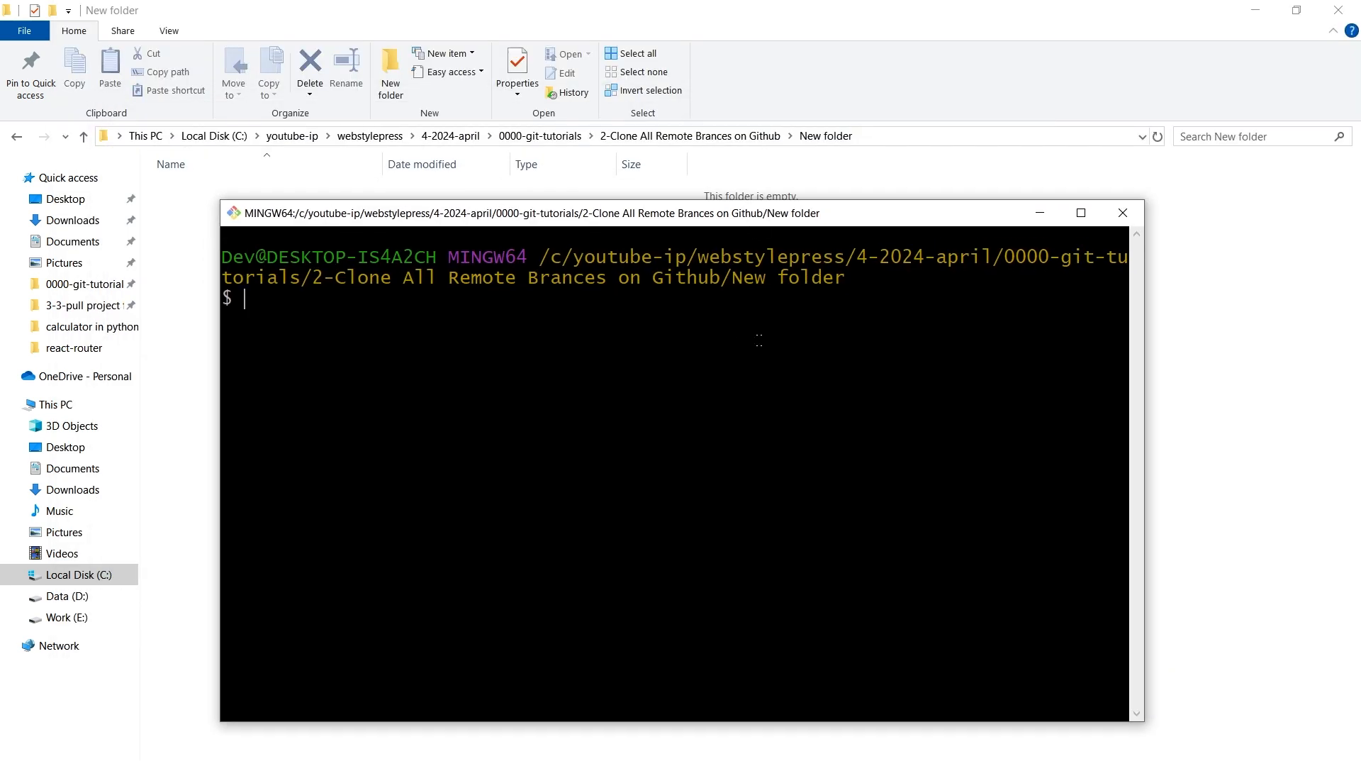
text(git clone)
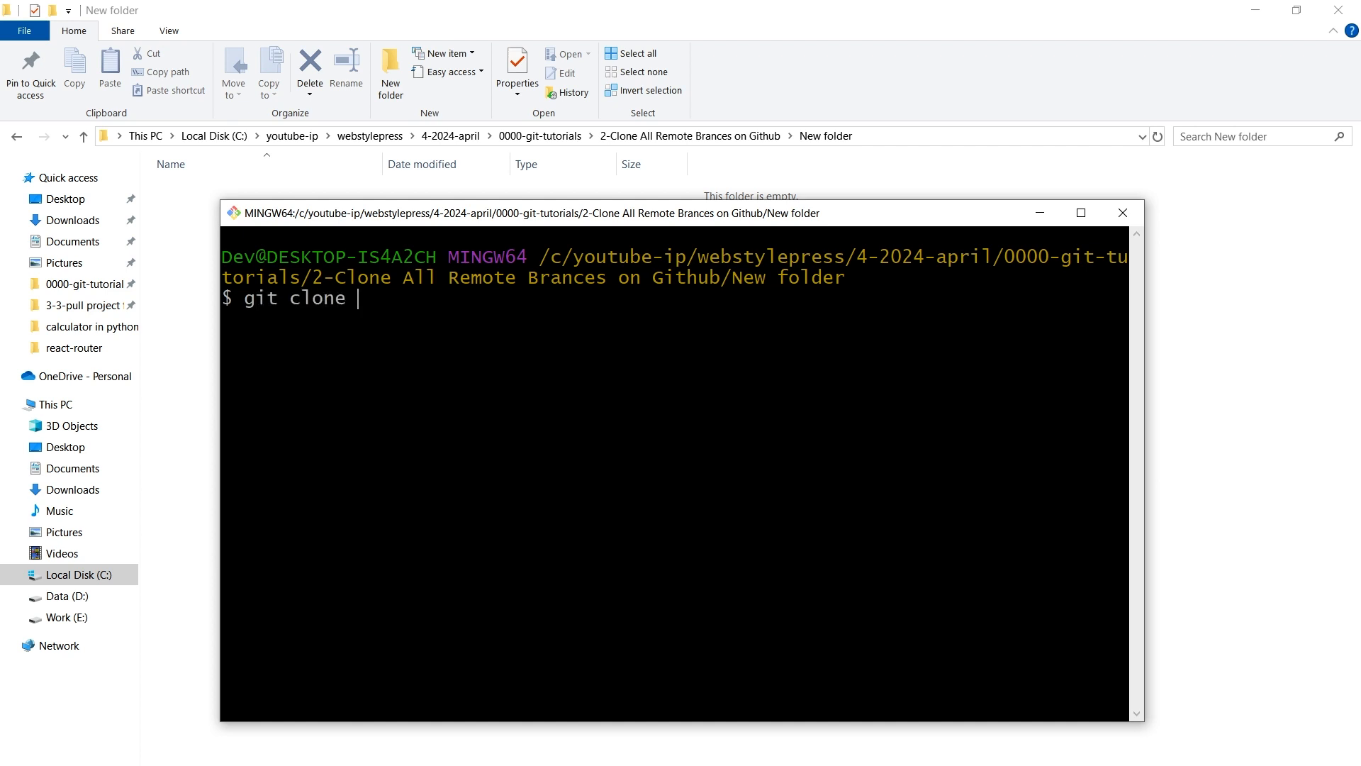
text(git@github.com:webstylepress/Test-Repo-02.git)
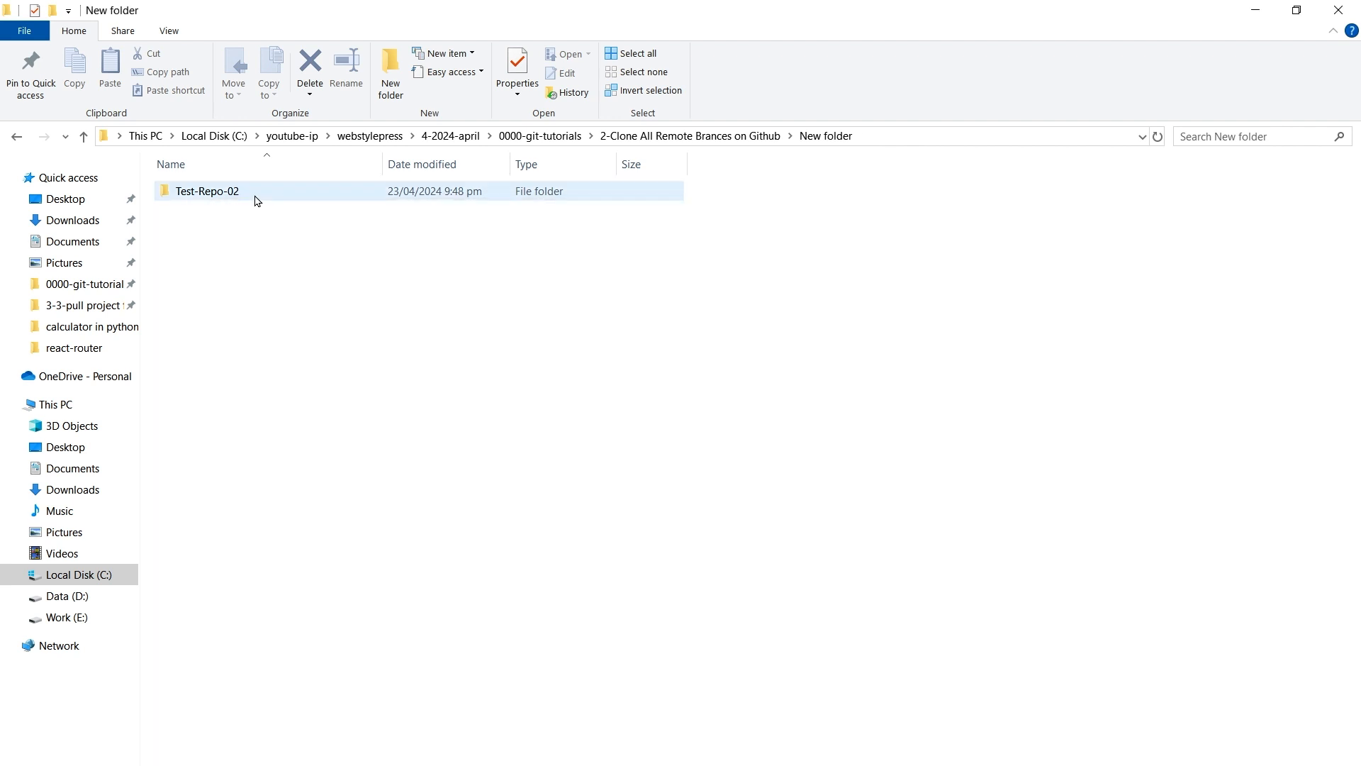
- Open the cloned Test-Repo-02 folder in File Explorer
double_click(206, 191)
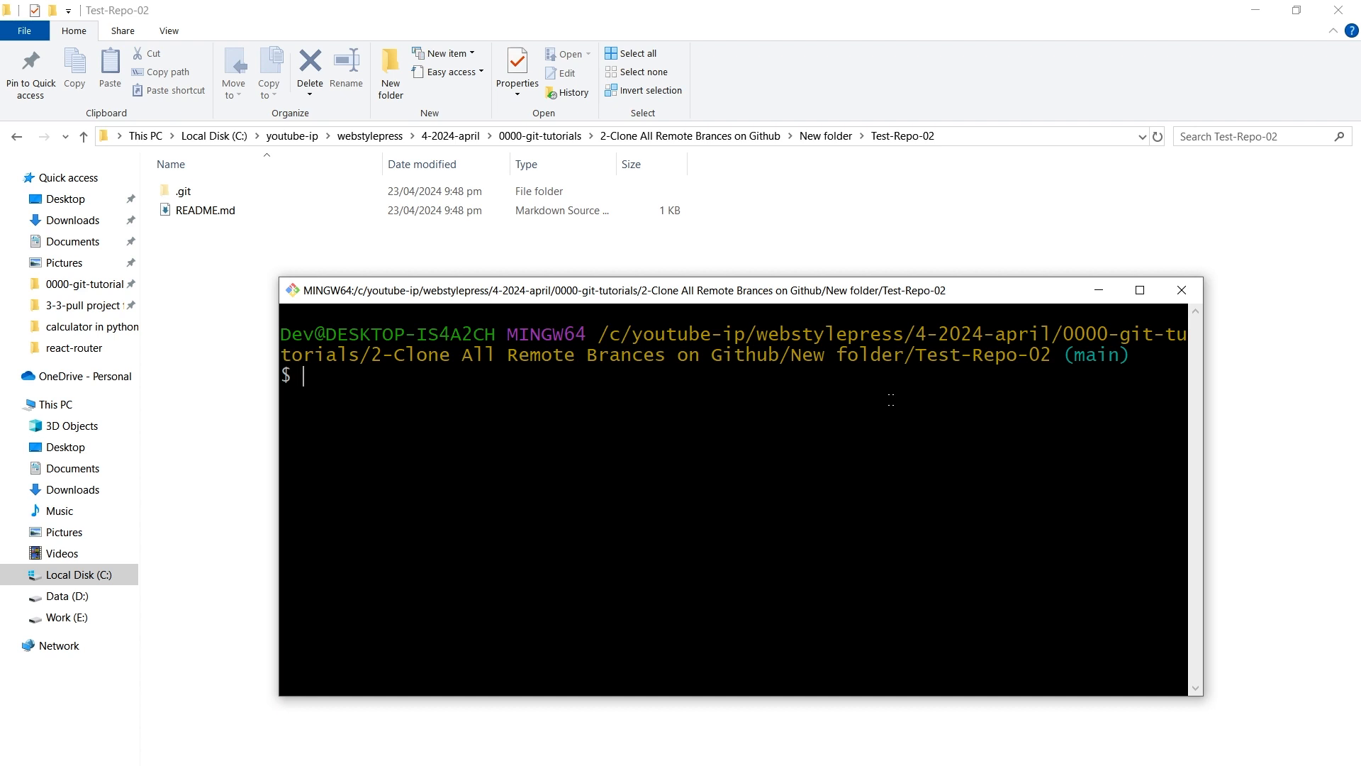
- Run git branch and git branch -a, highlighting the remote designer branch
text(git branch)
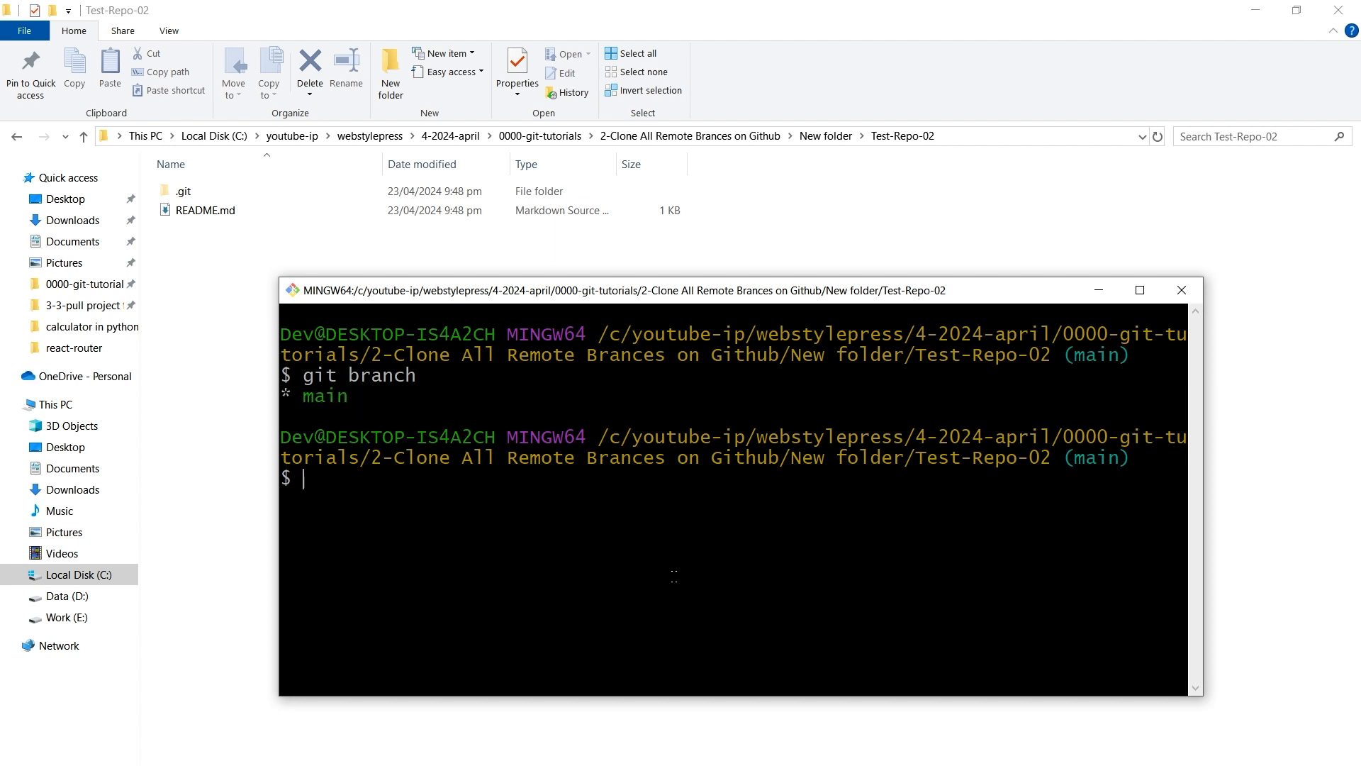
text(git branch -a)
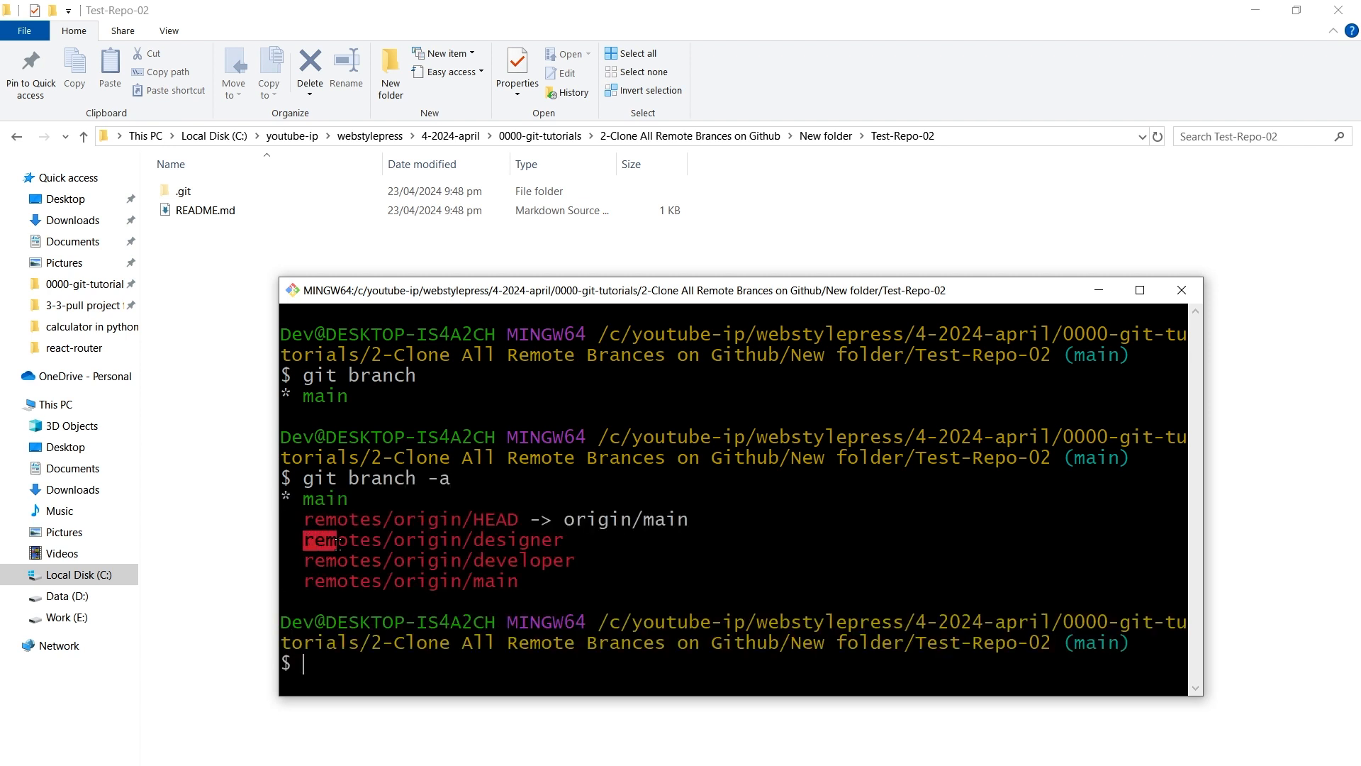
drag(329, 539, 517, 580)
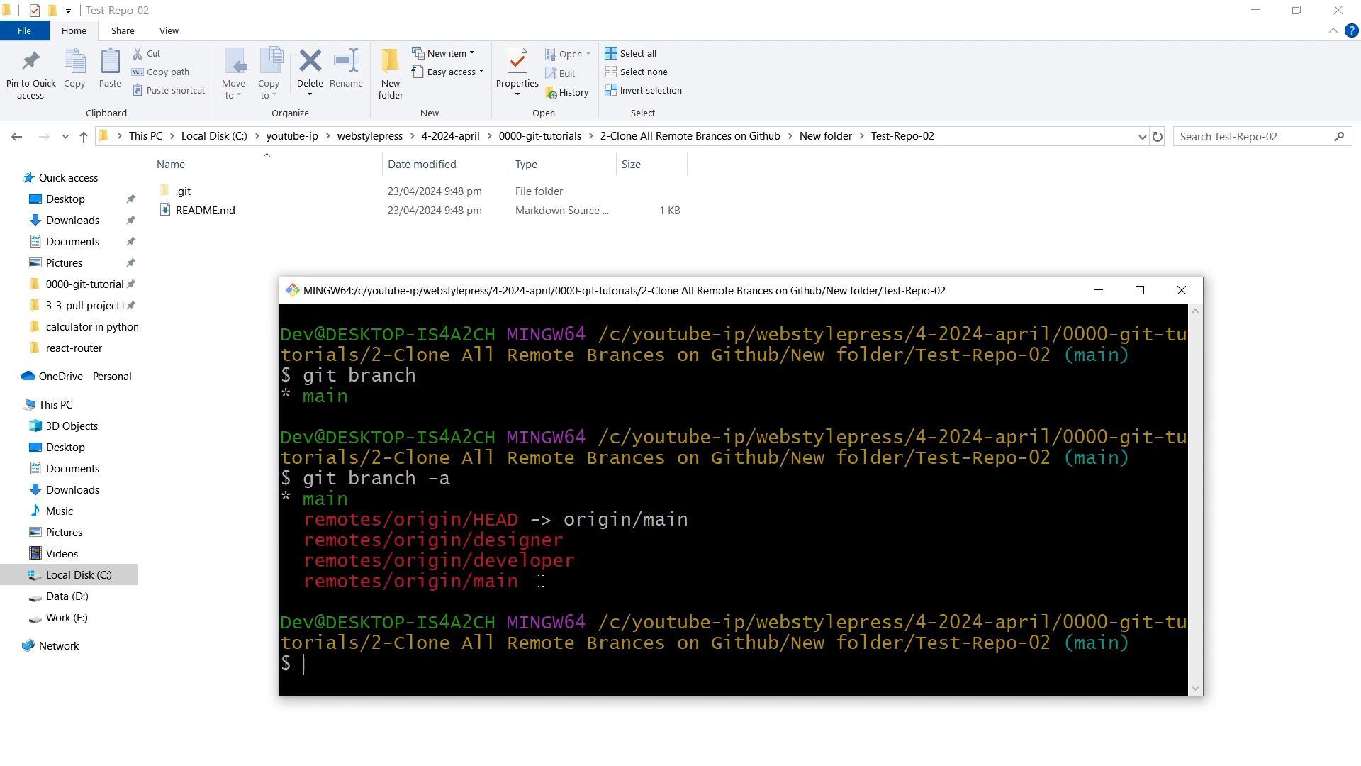
double_click(531, 560)
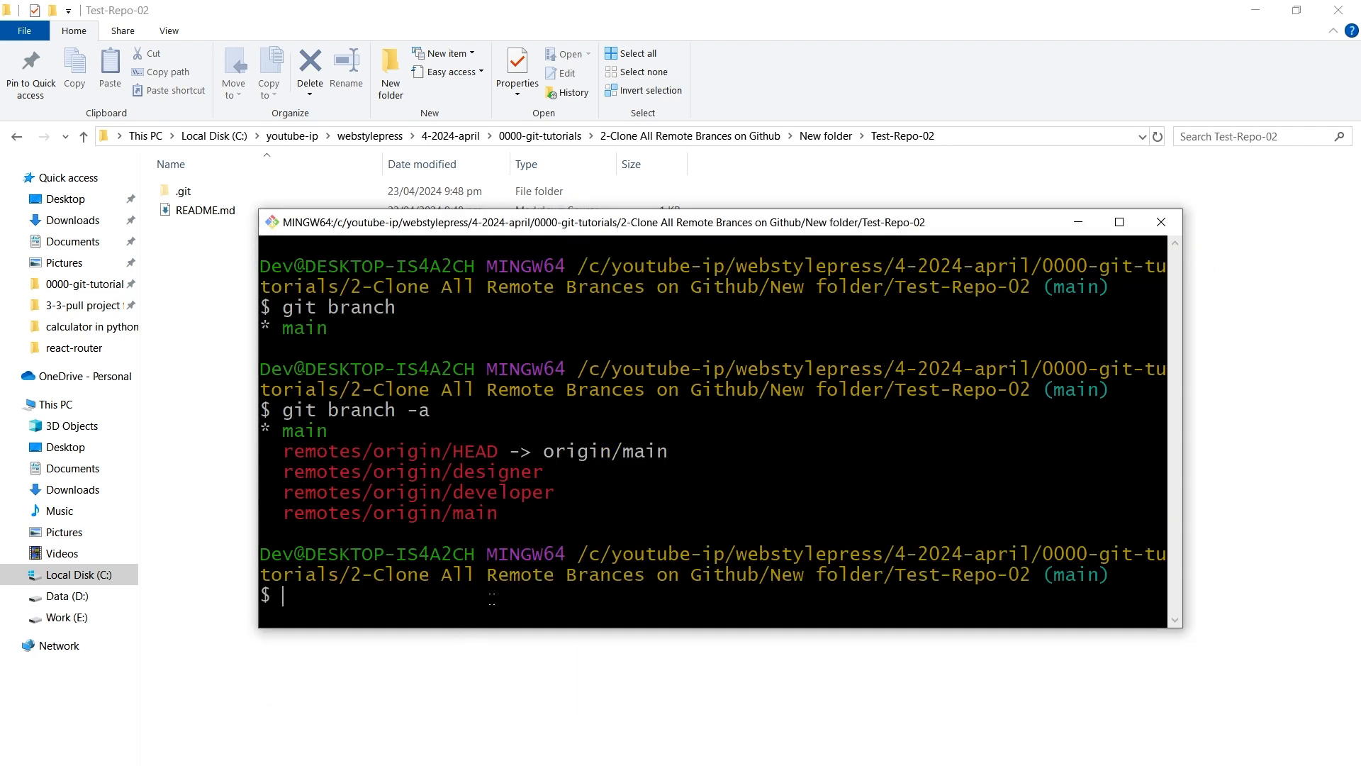
text(git branch -a)
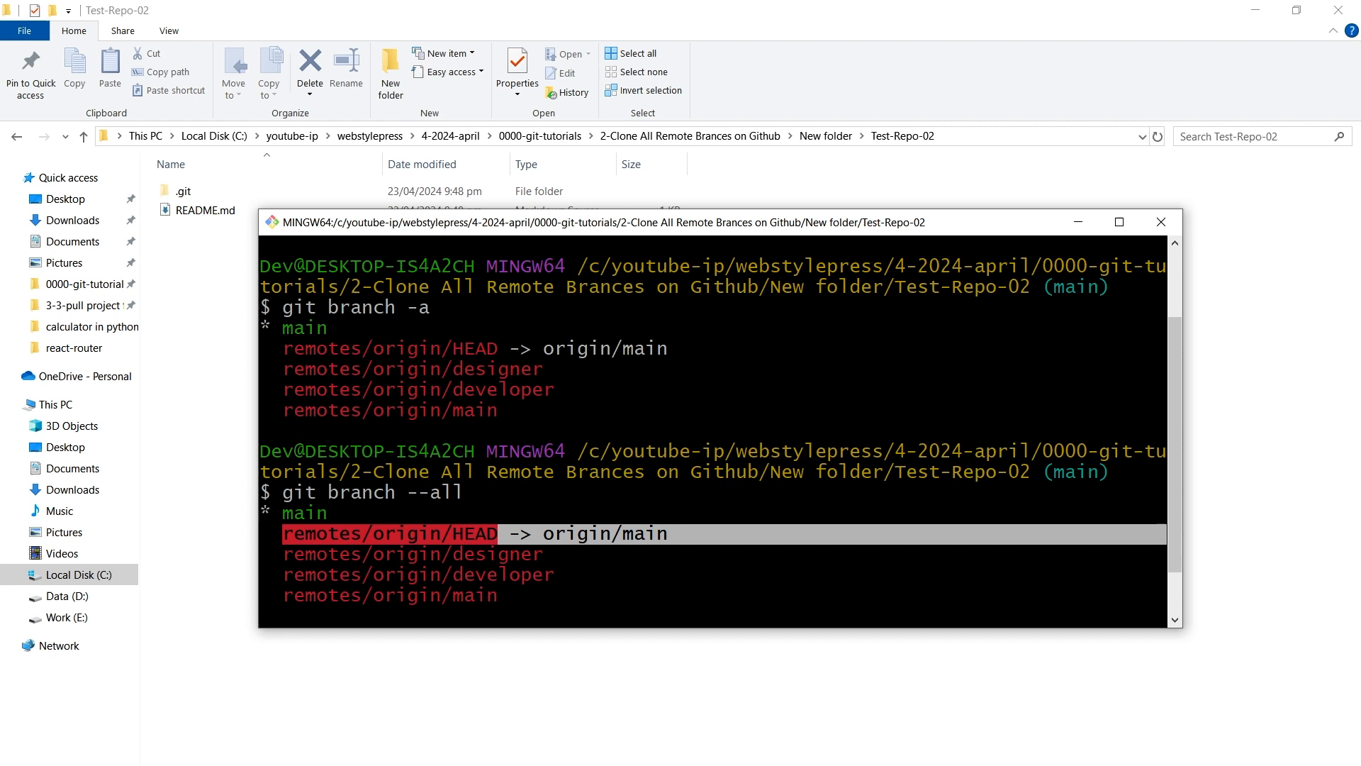
- Run git checkout designer, then git branch to confirm designer alongside main
text(git check)
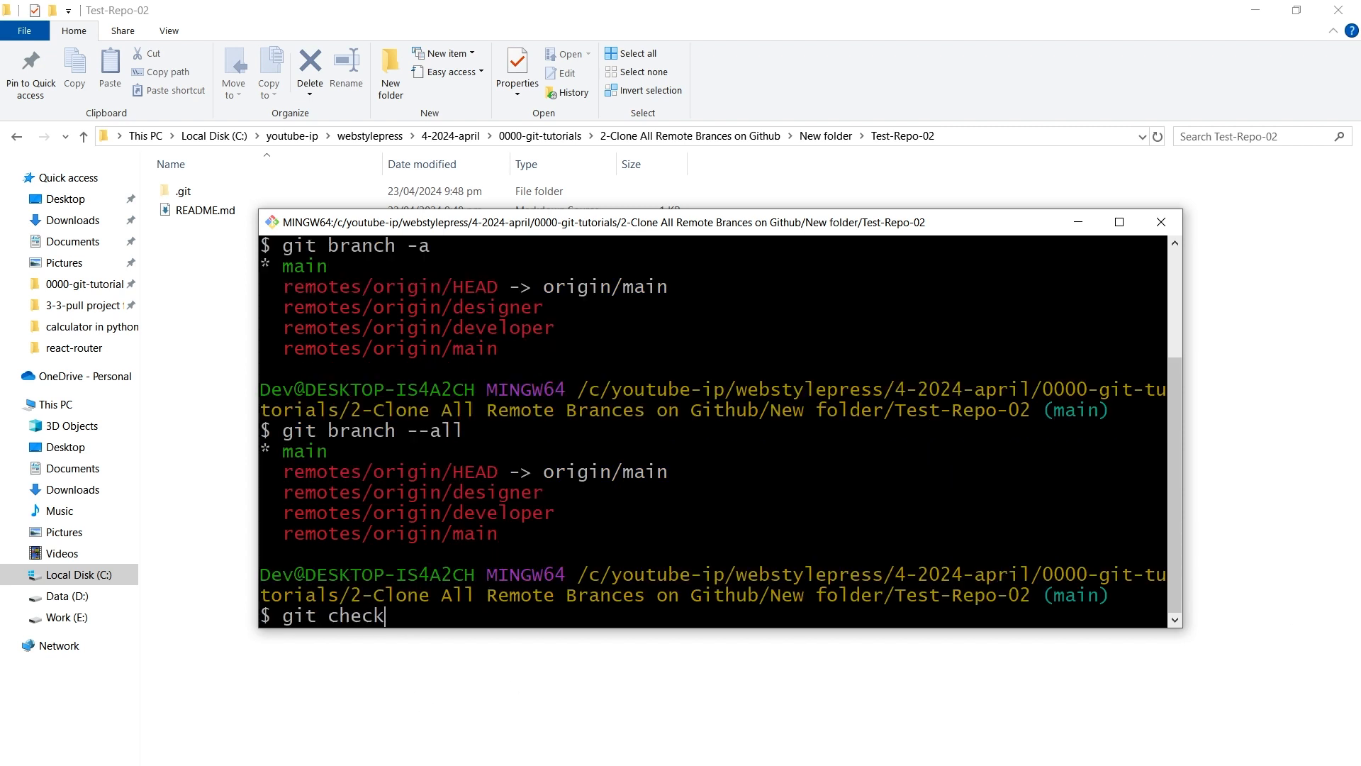
text(out designer)
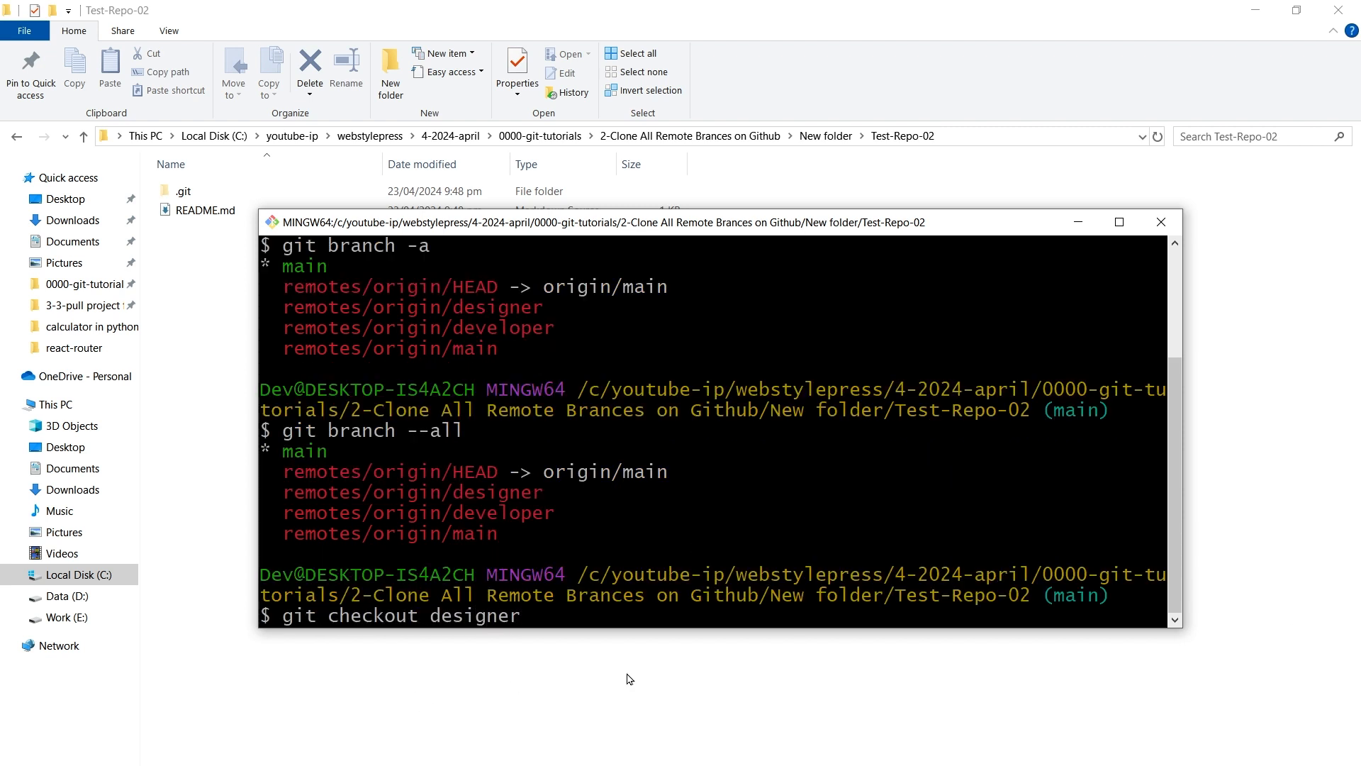
double_click(498, 492)
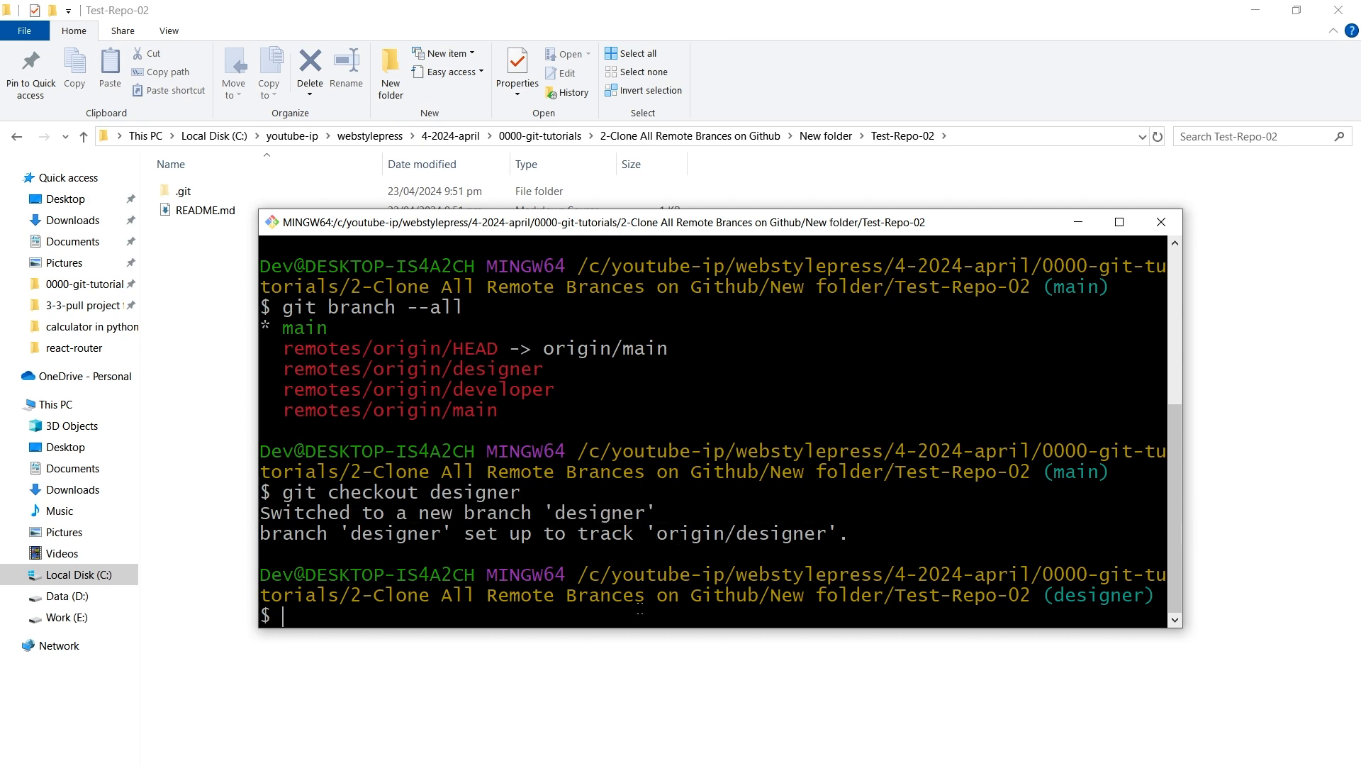
text(git branch)
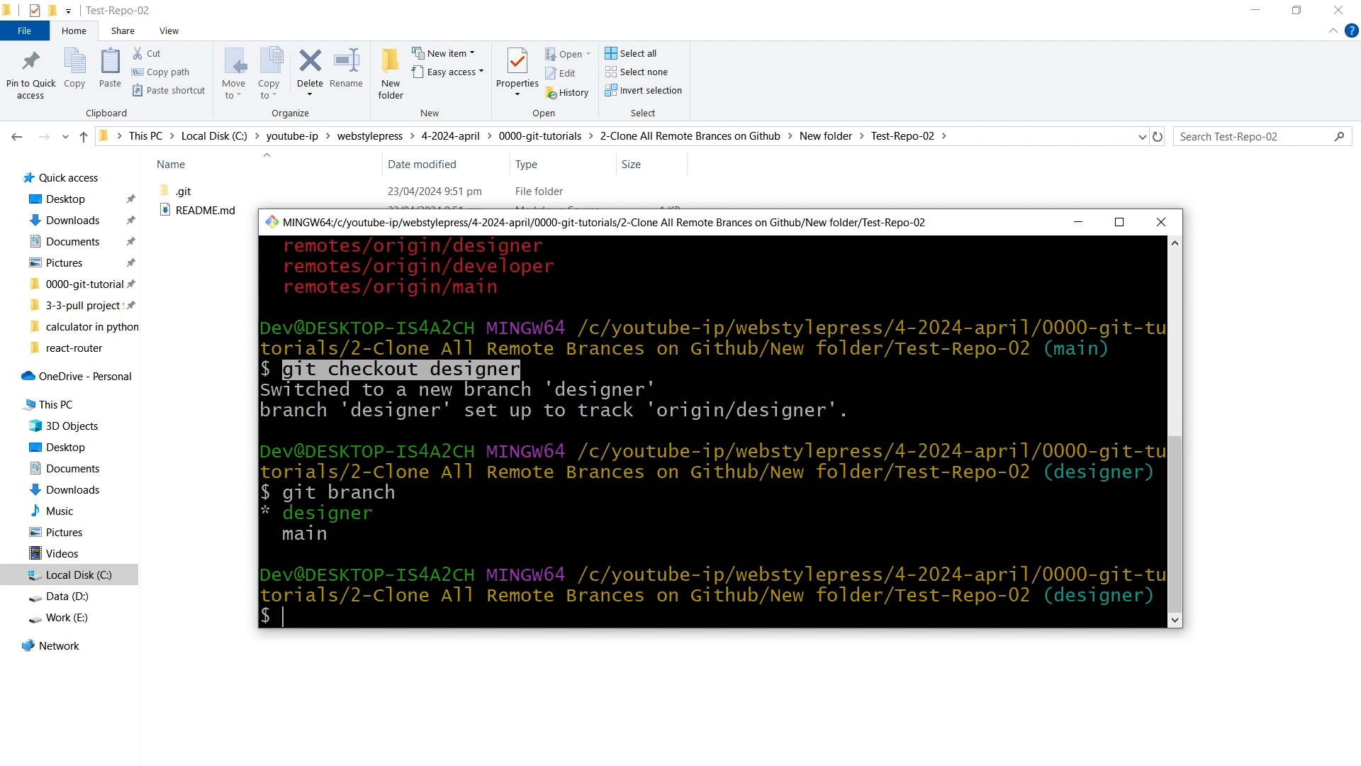
- Launch gitk -all & in the background, then fix the flag to --all
text(gitk -all &)
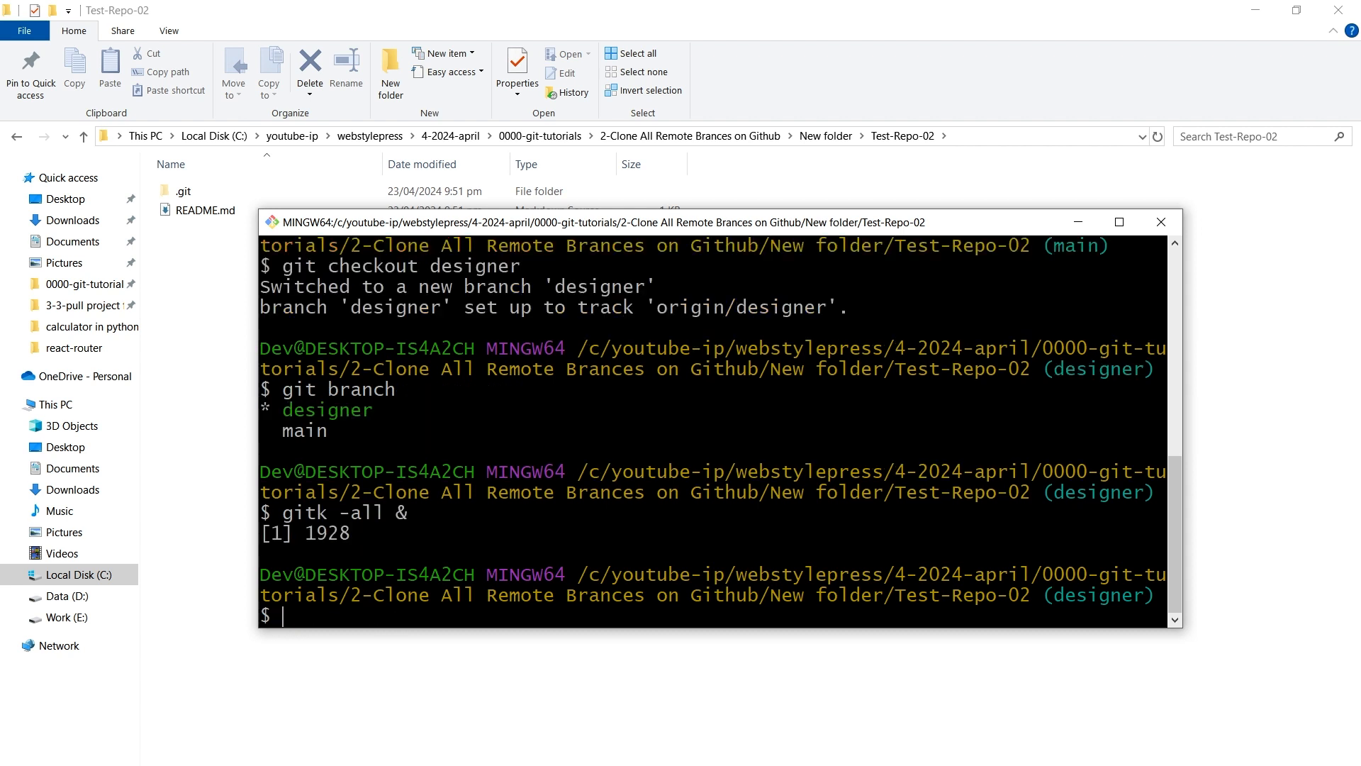
text(gitk -all &)
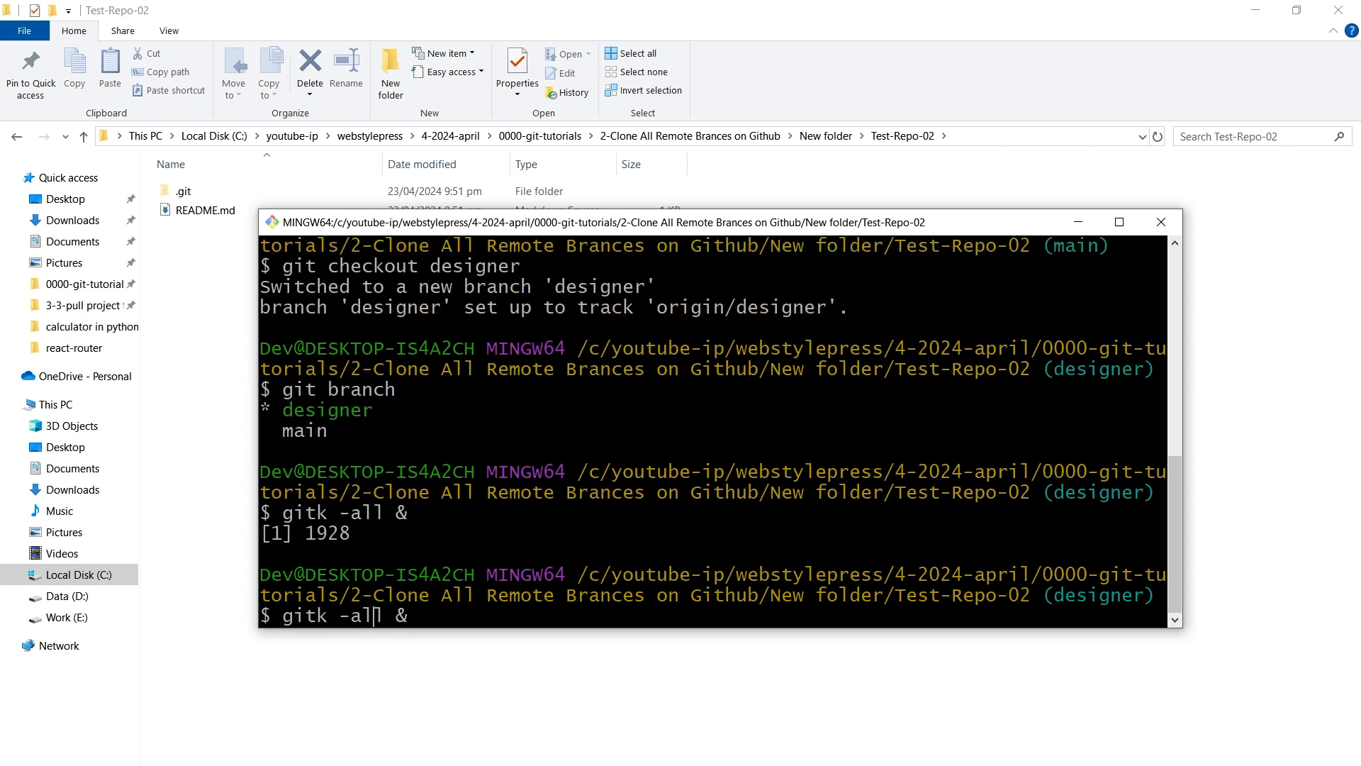
text(-)
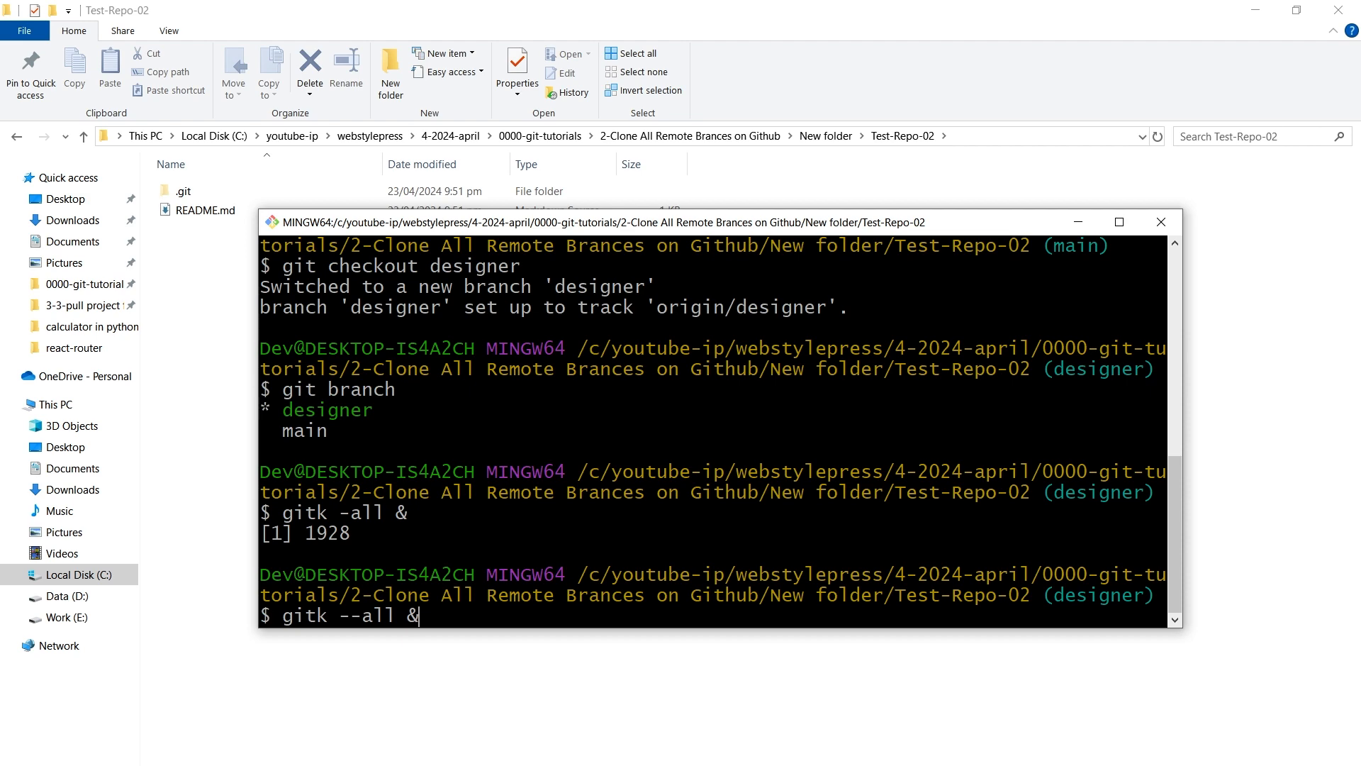